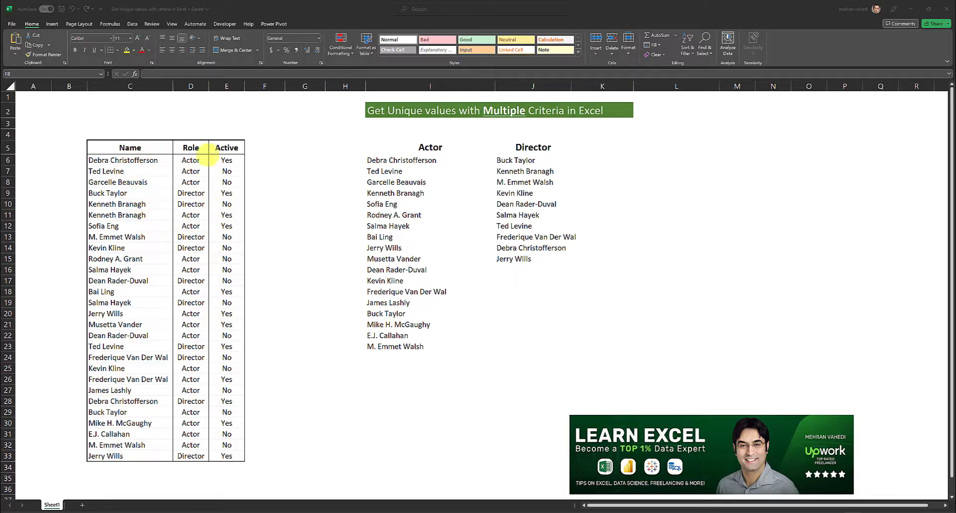
# Step: Enter the formula bar of I6 to edit the Actor UNIQUE(FILTER) formula
pyautogui.click(431, 160)
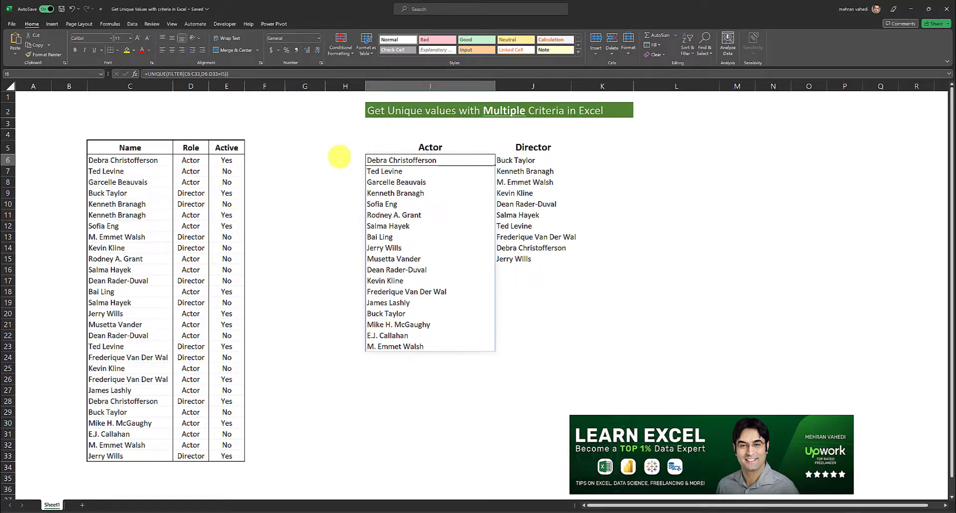
pyautogui.moveTo(144, 259)
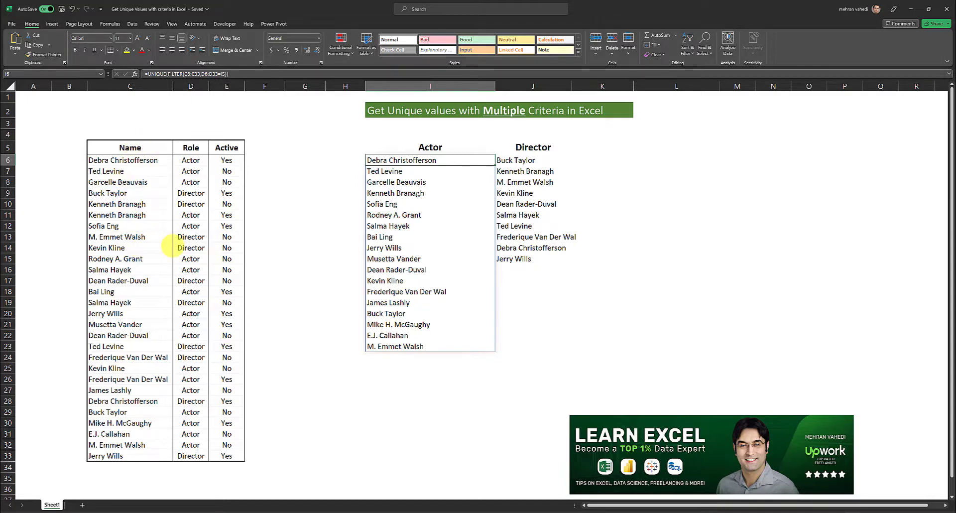
pyautogui.moveTo(742, 281)
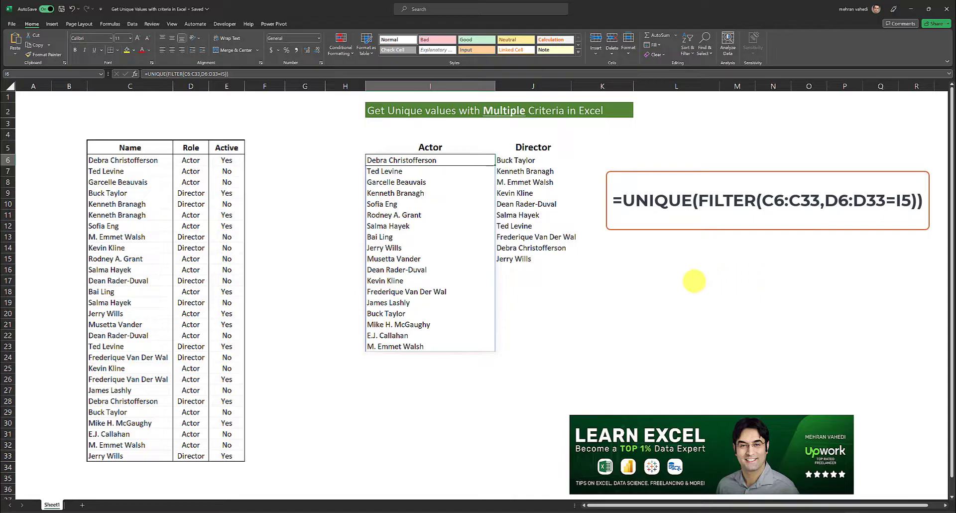
pyautogui.moveTo(424, 241)
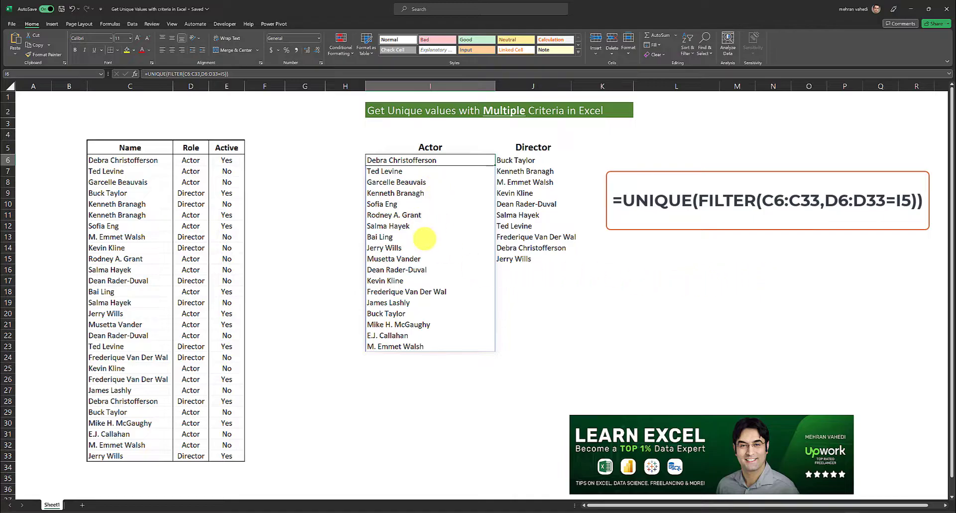
pyautogui.moveTo(358, 132)
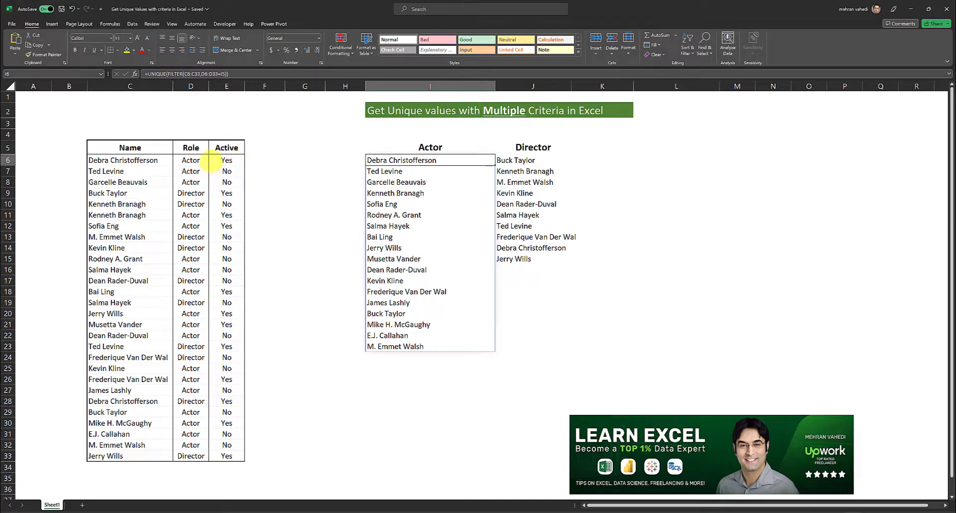
pyautogui.moveTo(438, 161)
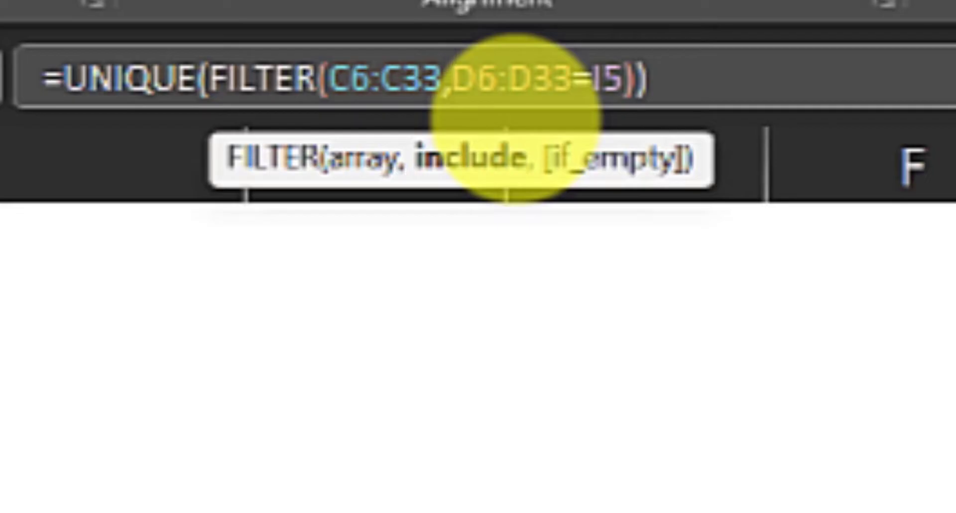
# Step: Wrap D6:D33=I5 in parentheses and multiply it by (E6:E33="Yes") in the FILTER include argument
pyautogui.write('(')
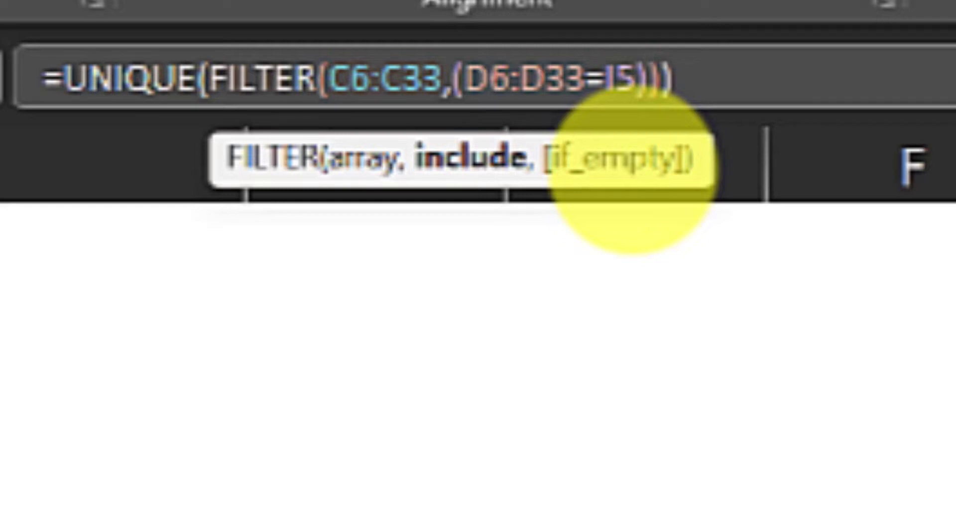
pyautogui.write('*')
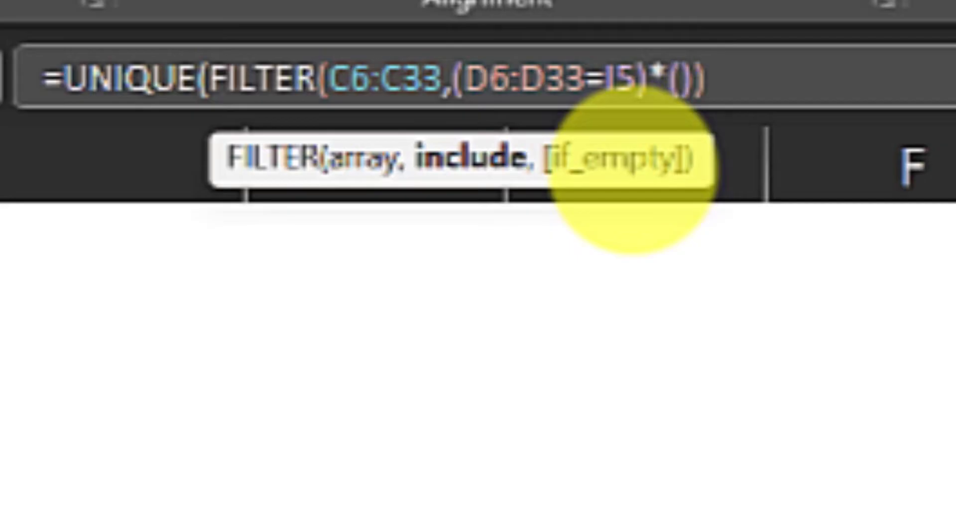
pyautogui.write(')')
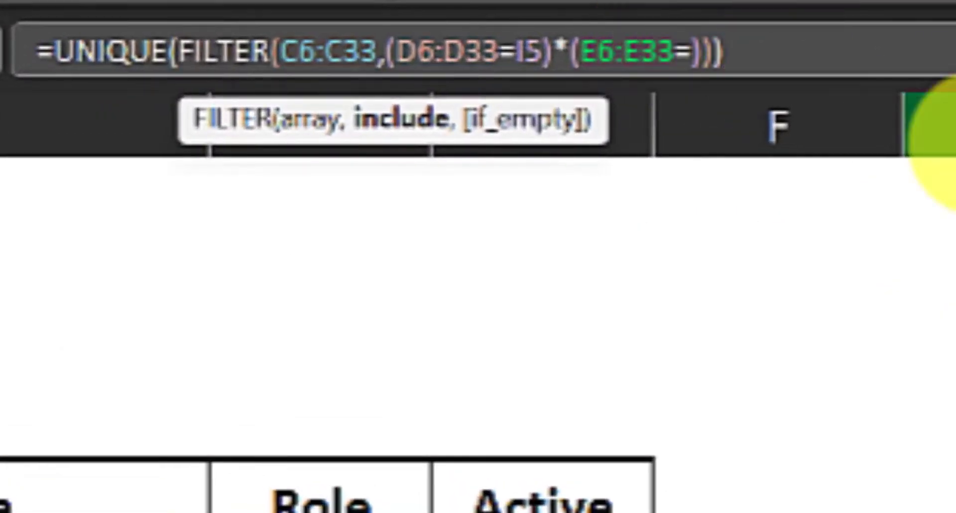
pyautogui.write('"Yes')
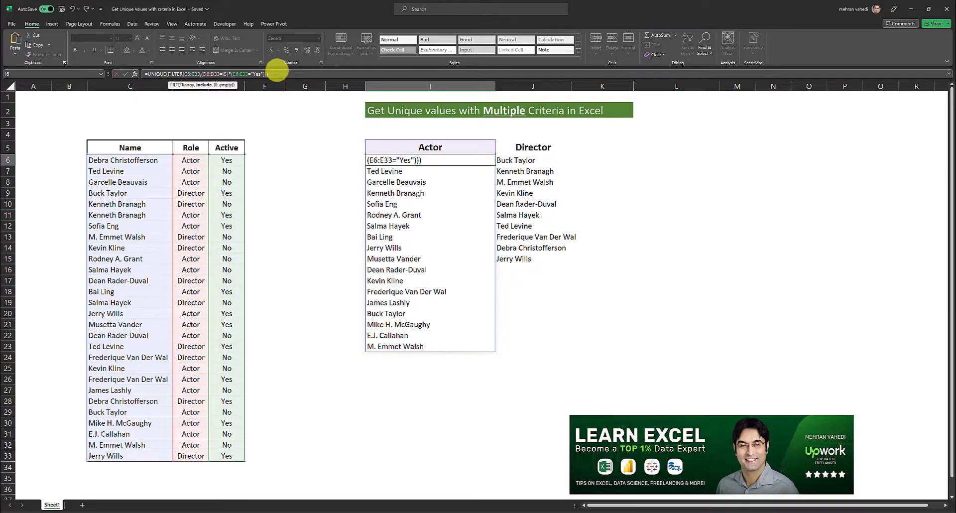
pyautogui.moveTo(315, 66)
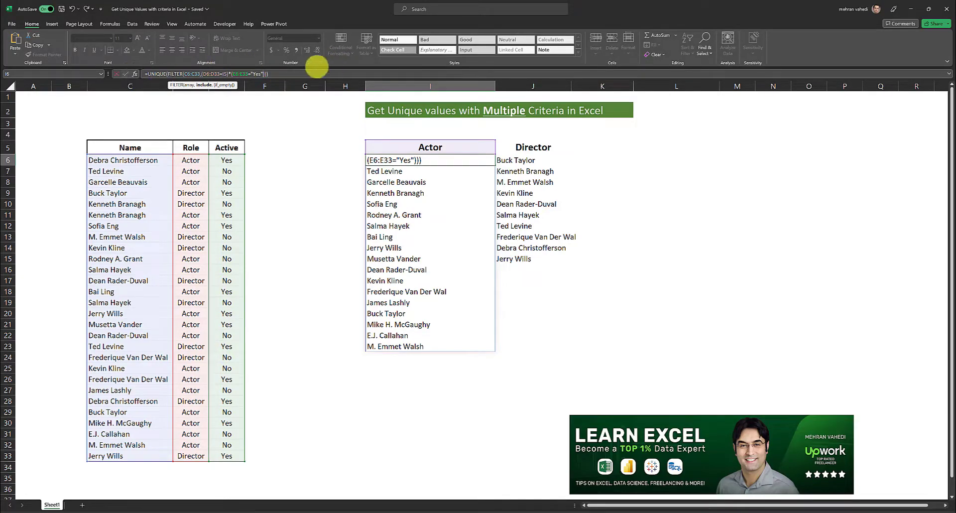
# Step: Commit the Actor formula, leaving seven active actors, and select the Director formula in J6
pyautogui.press('Enter')
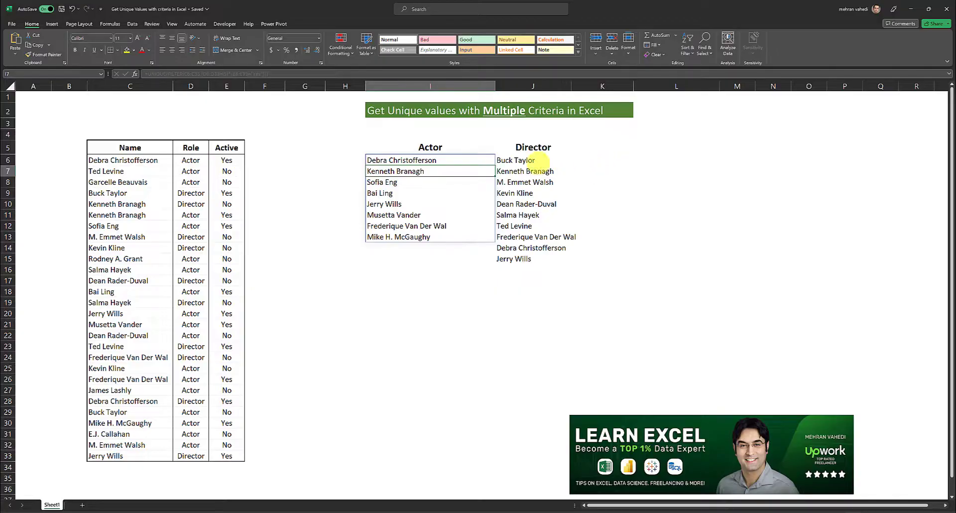
pyautogui.click(524, 160)
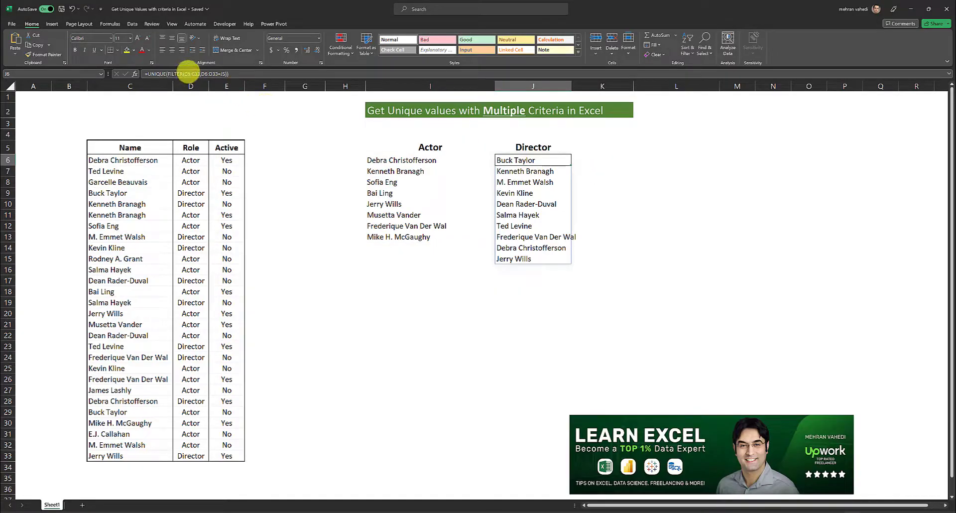
# Step: Change the Director include argument to (D6:D33=J5)*(E6:E33="Yes") so only four active directors remain
pyautogui.doubleClick(533, 161)
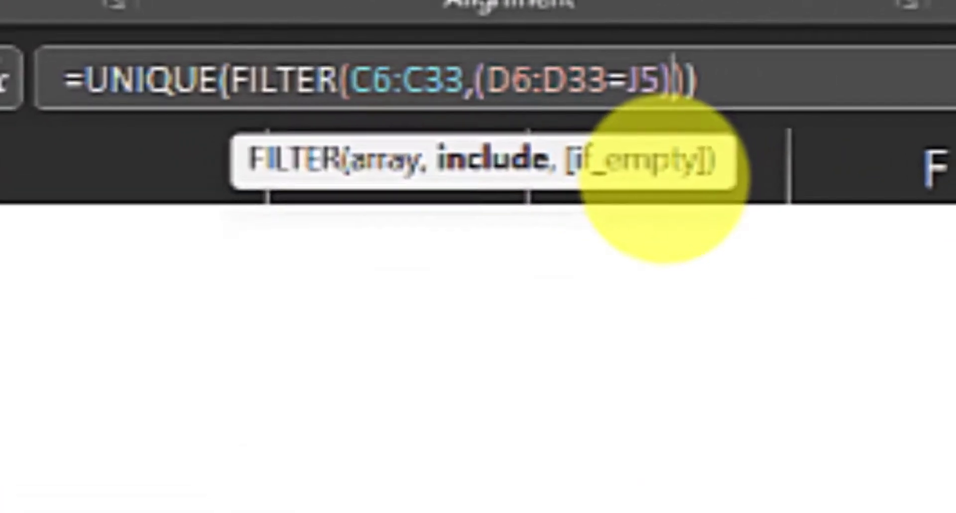
pyautogui.write('*')
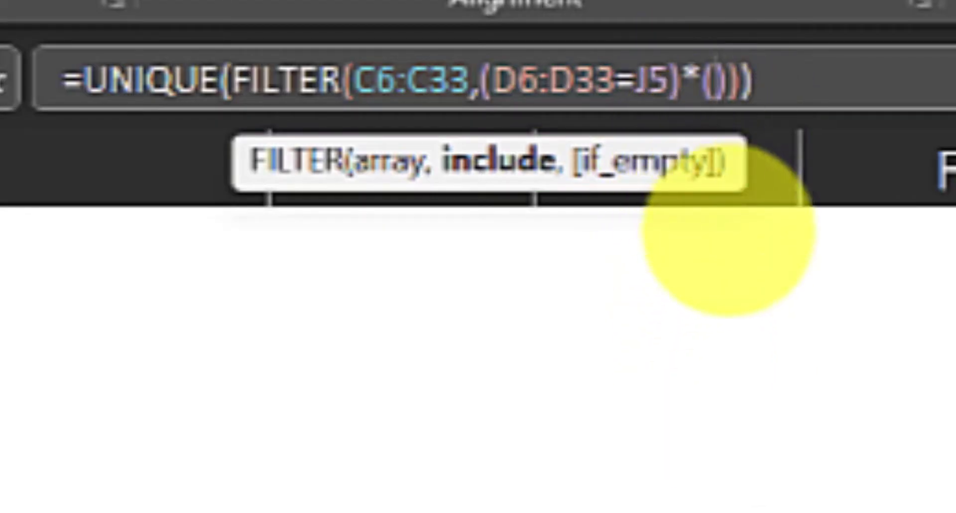
pyautogui.write('E6:E12')
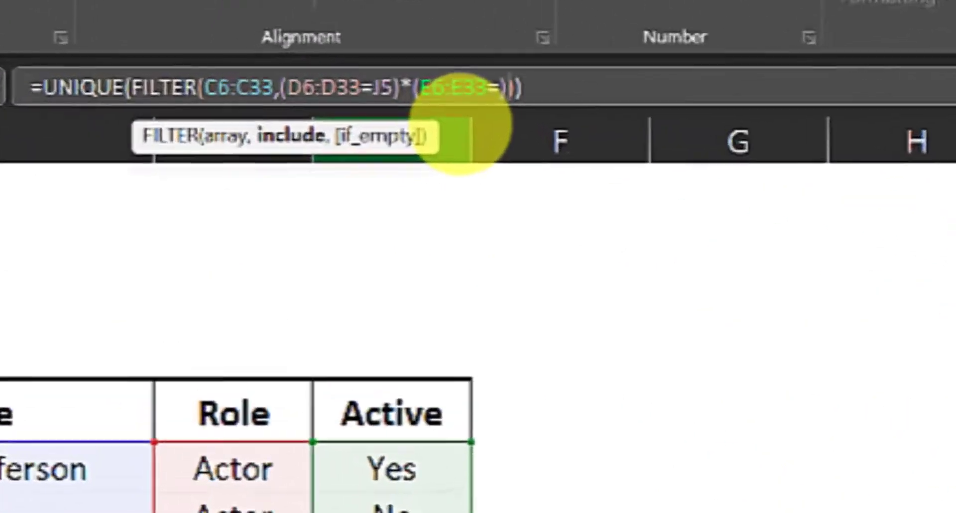
pyautogui.write('"')
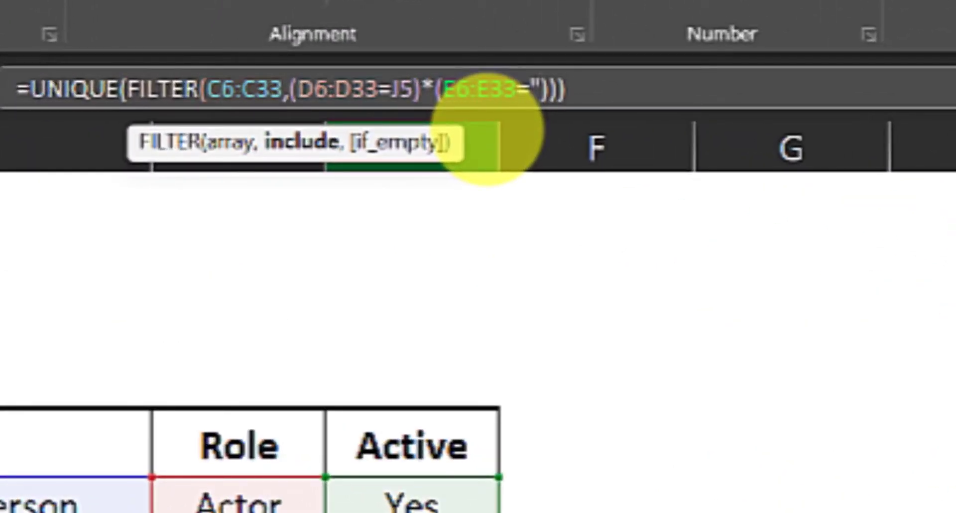
pyautogui.write('Yes')
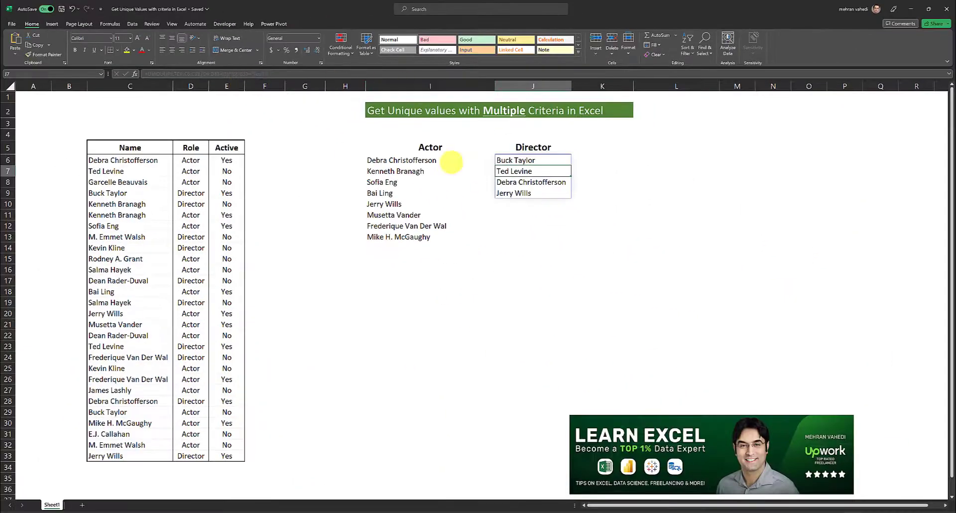
pyautogui.moveTo(390, 127)
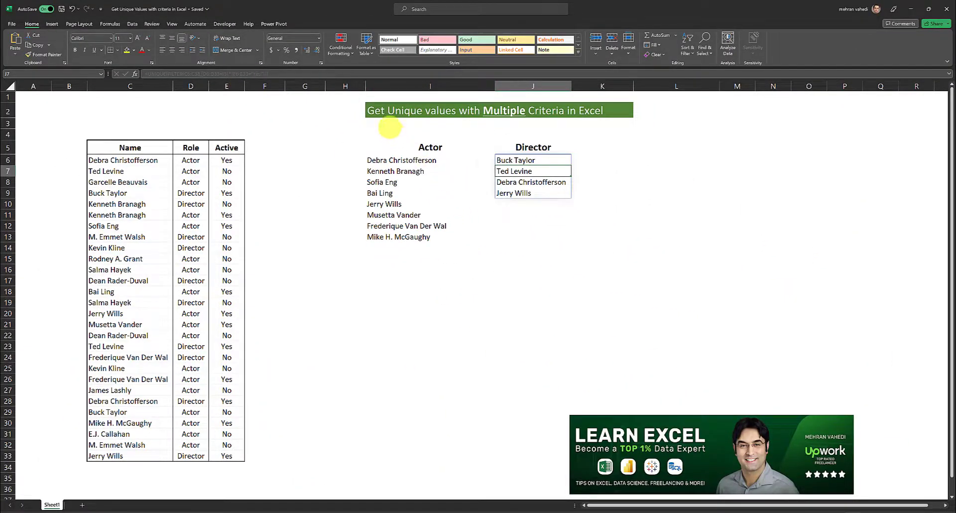
pyautogui.click(431, 160)
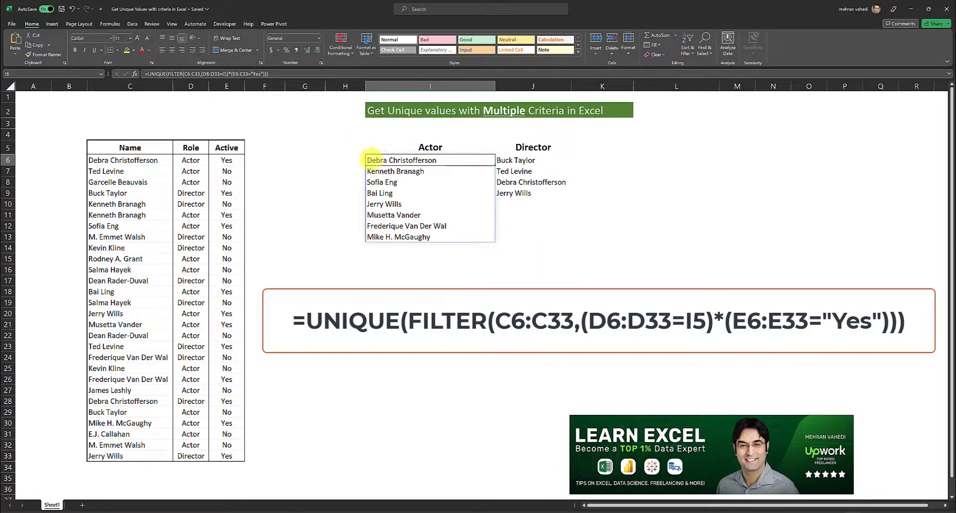
pyautogui.moveTo(298, 170)
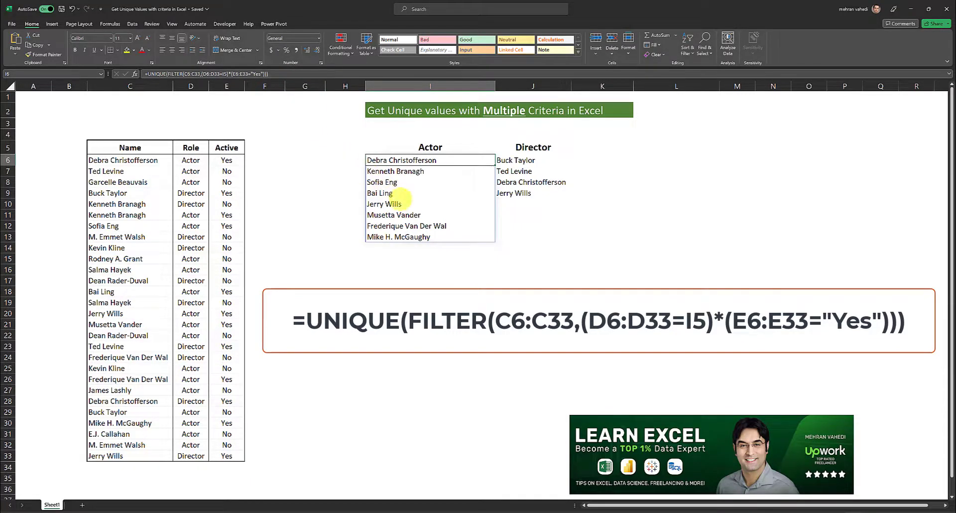
pyautogui.moveTo(408, 237)
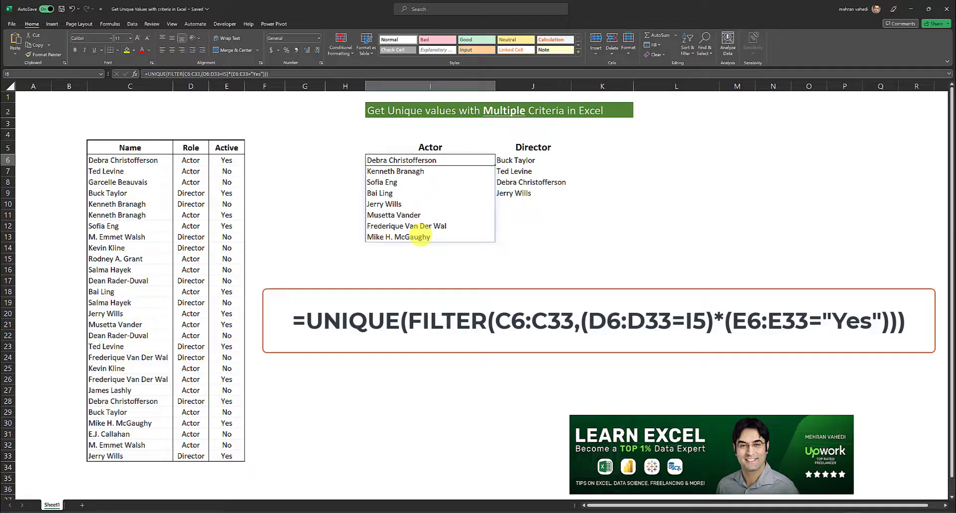